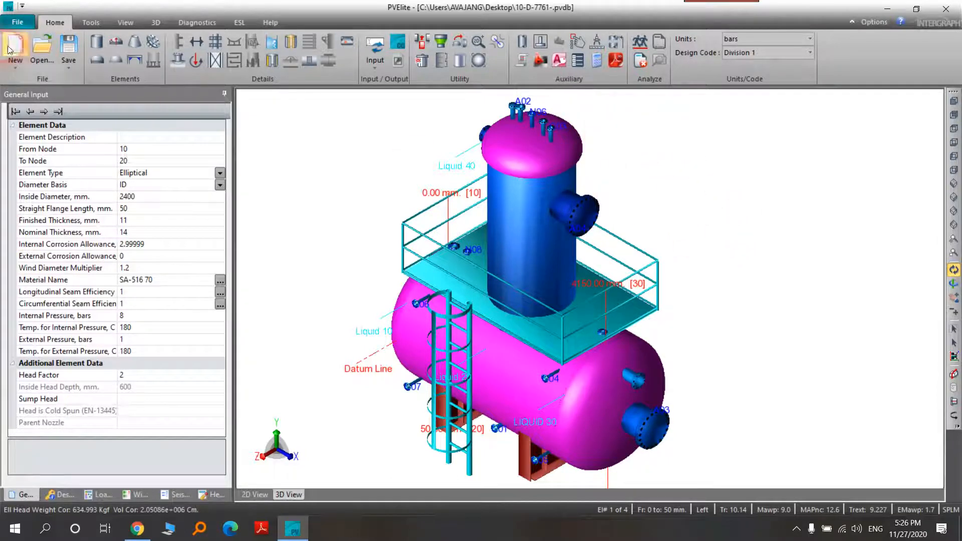
- Start a new, empty untitled vessel model from the Home ribbon
left_click(15, 49)
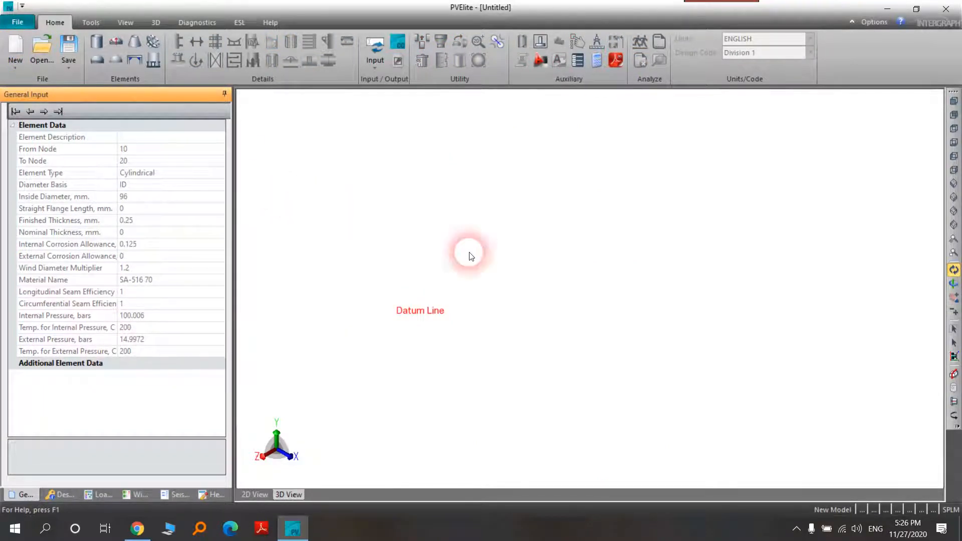
mouse_move(160, 85)
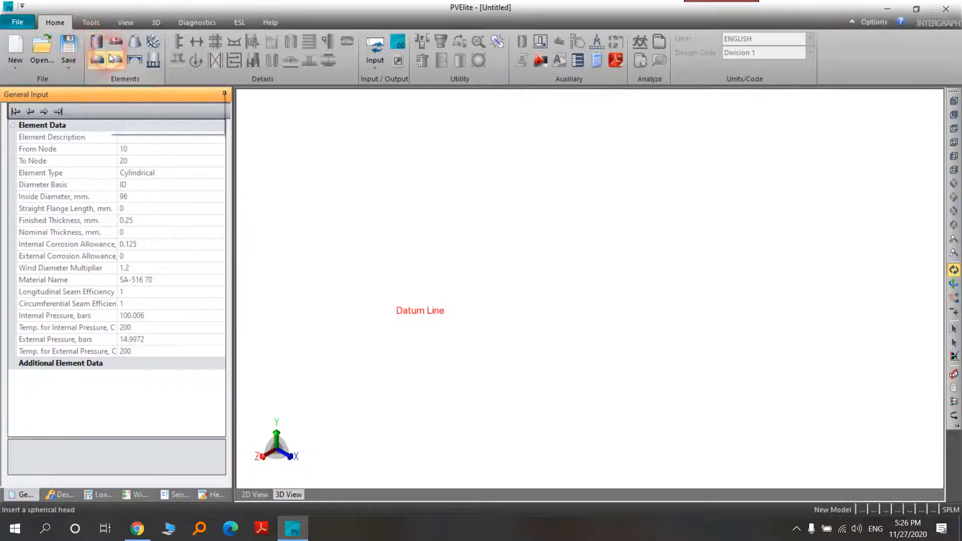
mouse_move(134, 42)
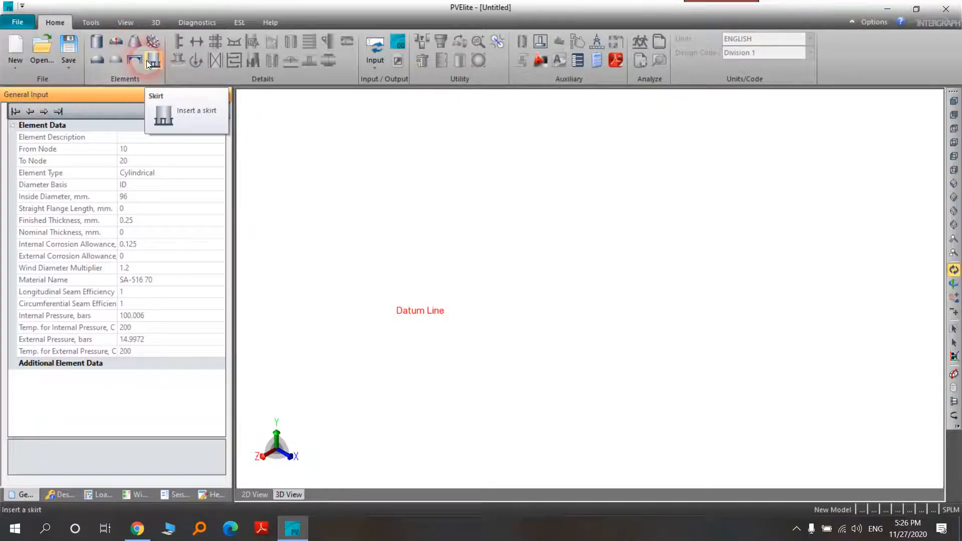
mouse_move(116, 56)
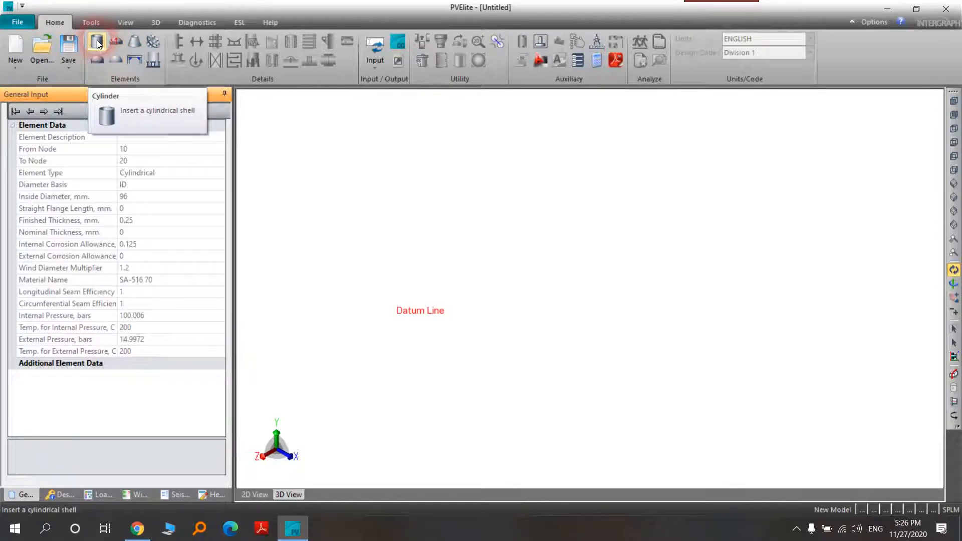
- Add a 10 ft, 96 in ID cylindrical shell between nodes 10 and 20 on the datum line
left_click(97, 42)
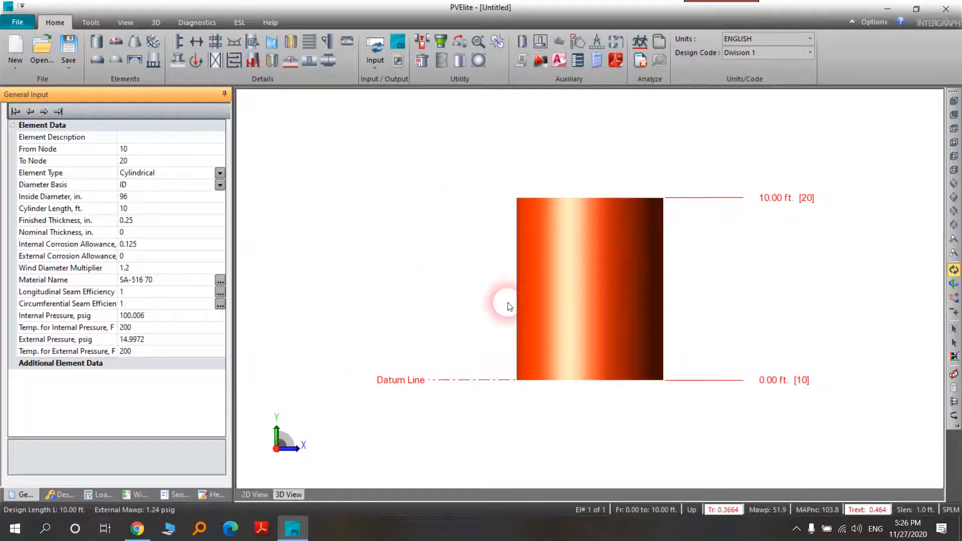
mouse_move(381, 391)
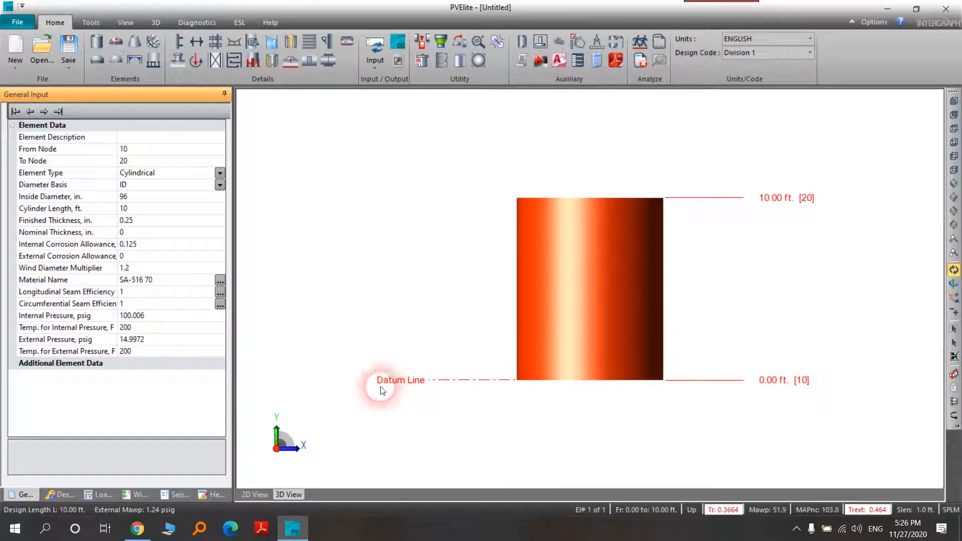
mouse_move(771, 203)
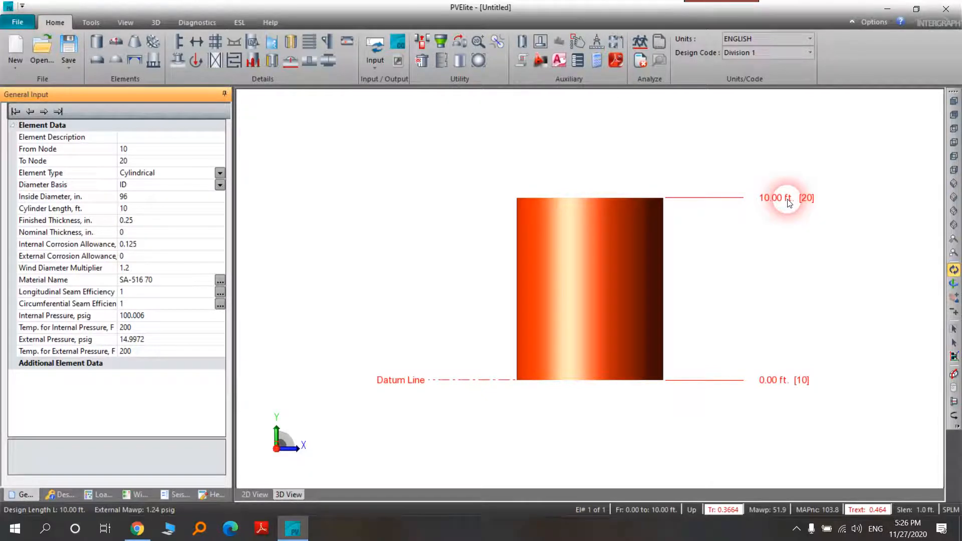
left_click(810, 39)
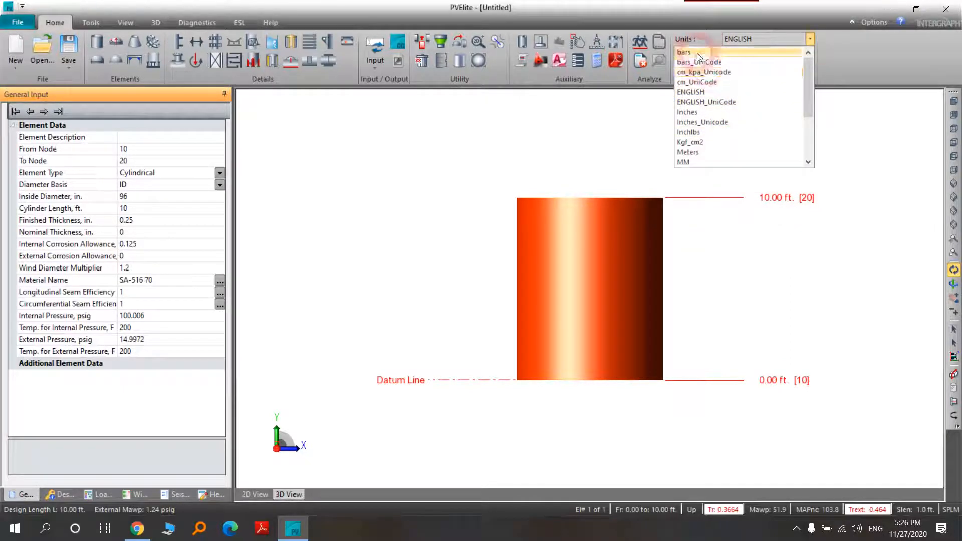
- Switch the model to the bars unit system and accept the unit conversion
left_click(684, 51)
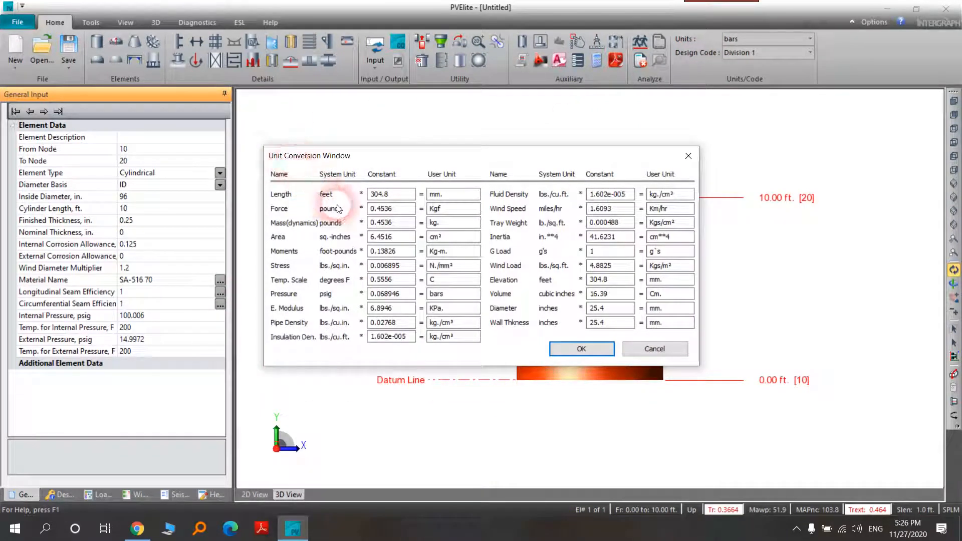
left_click(581, 349)
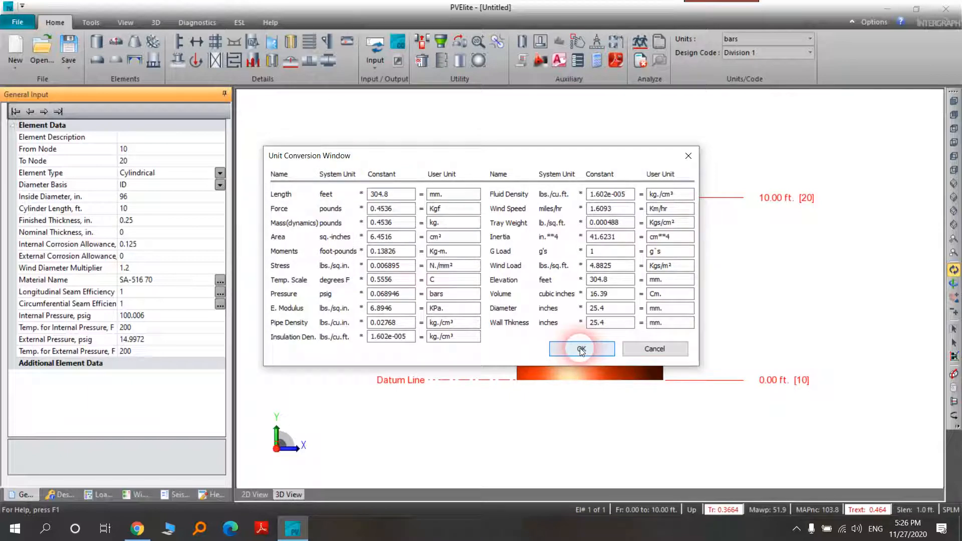
left_click(581, 349)
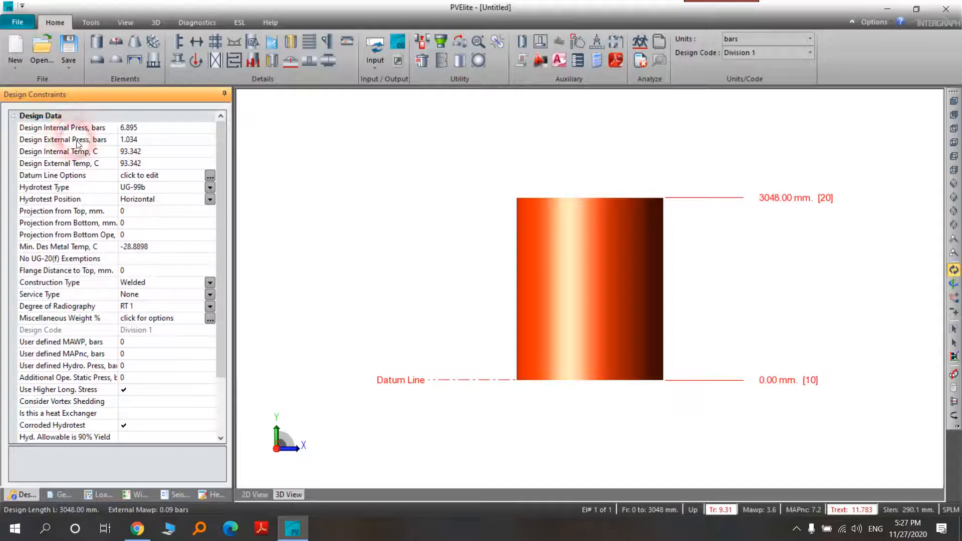
mouse_move(81, 163)
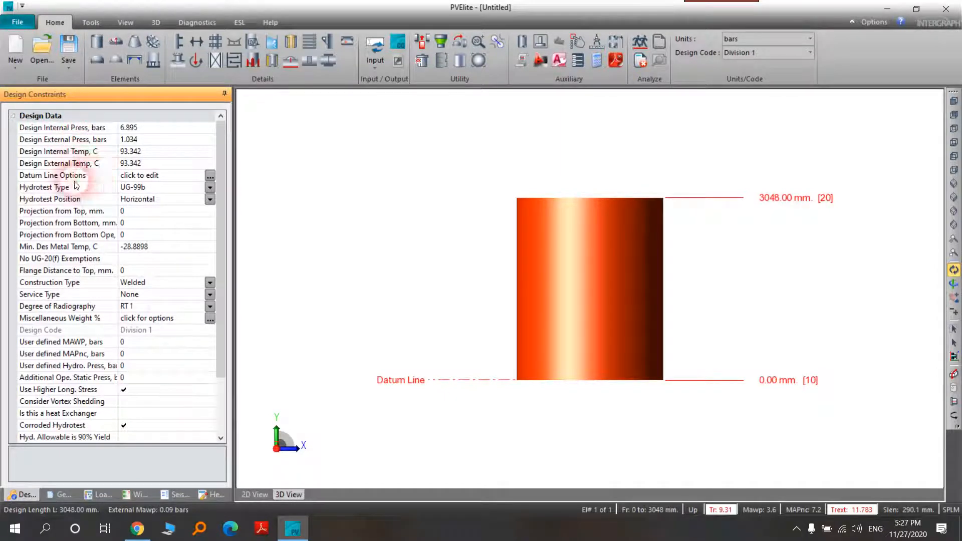
mouse_move(49, 267)
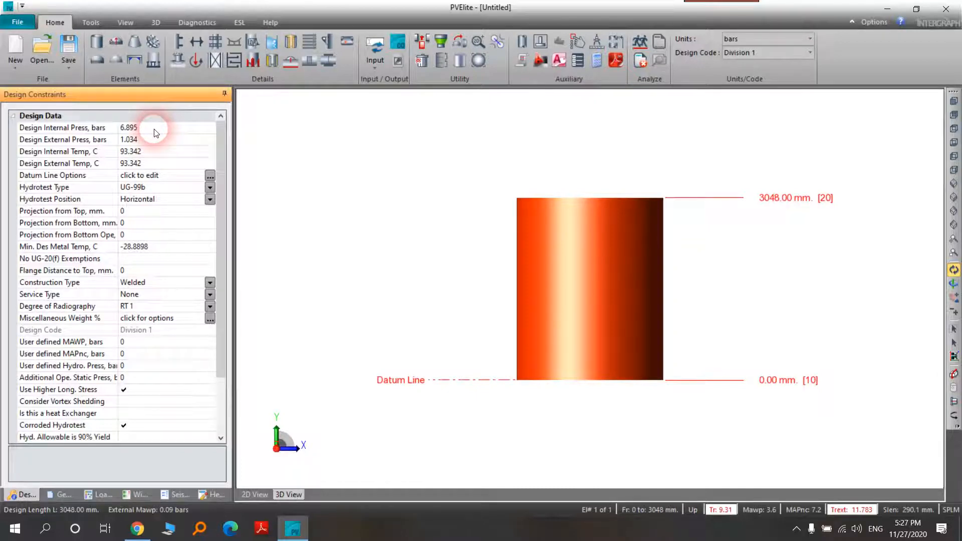
- Enter design pressures 3 and 0 bars, temperatures 85 and 48 °C, minimum metal temperature -5 °C
left_click(67, 128)
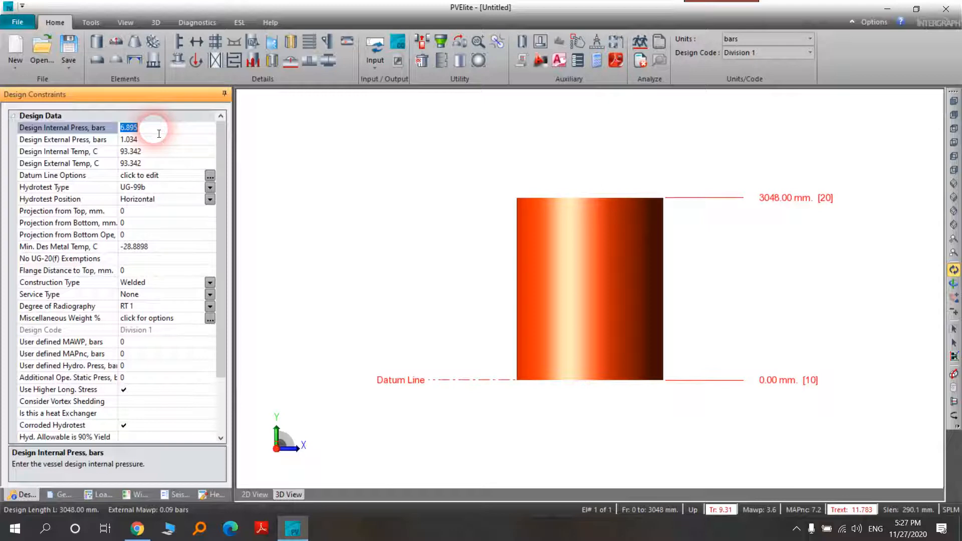
type("3")
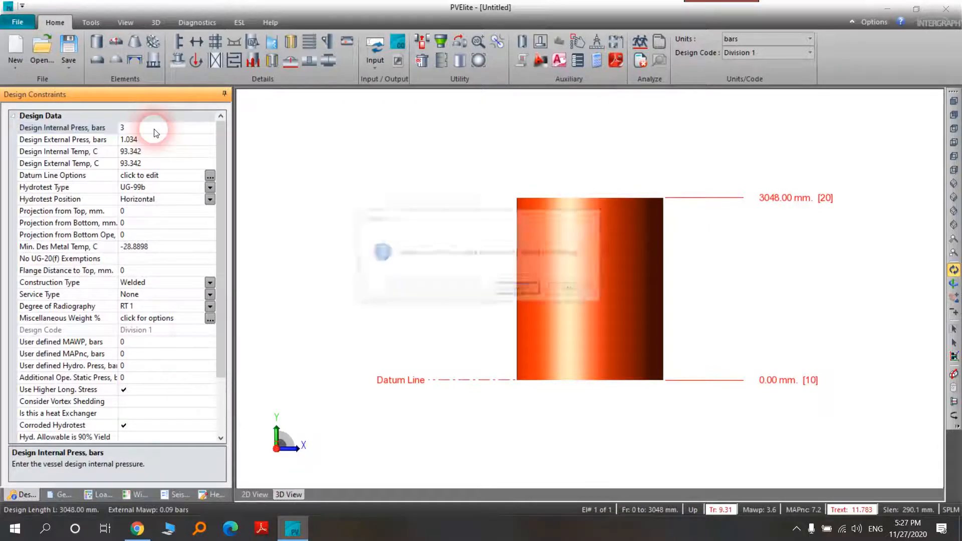
left_click(63, 140)
type("0")
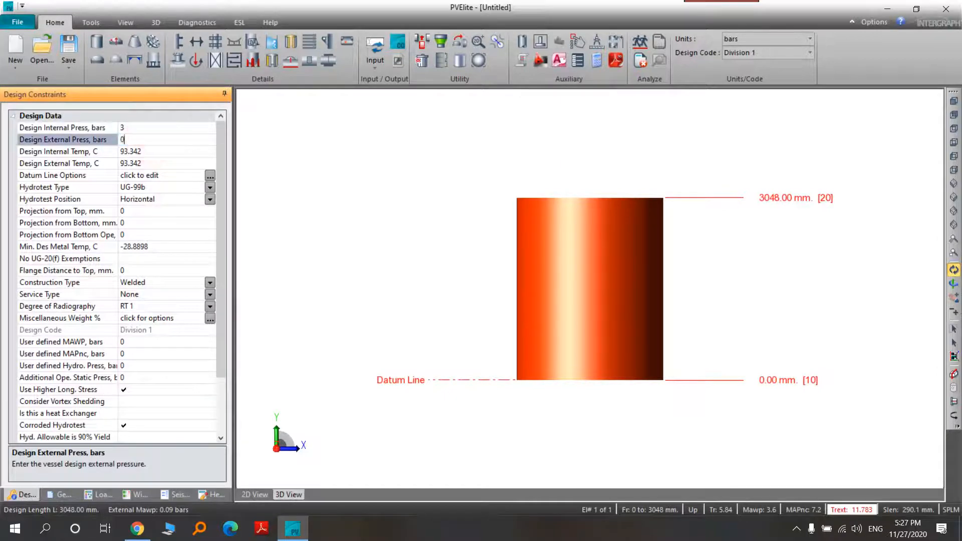
left_click(144, 151)
type("85")
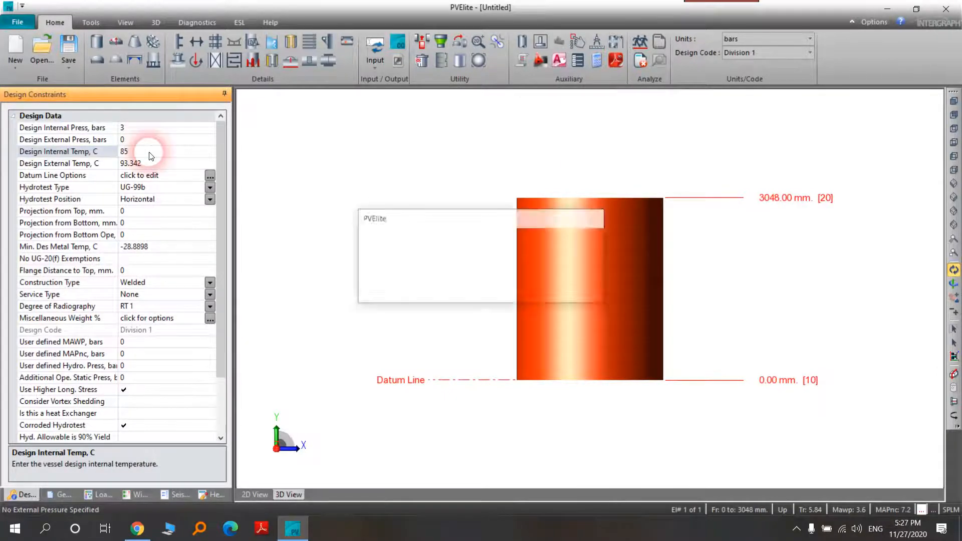
left_click(154, 164)
type("48")
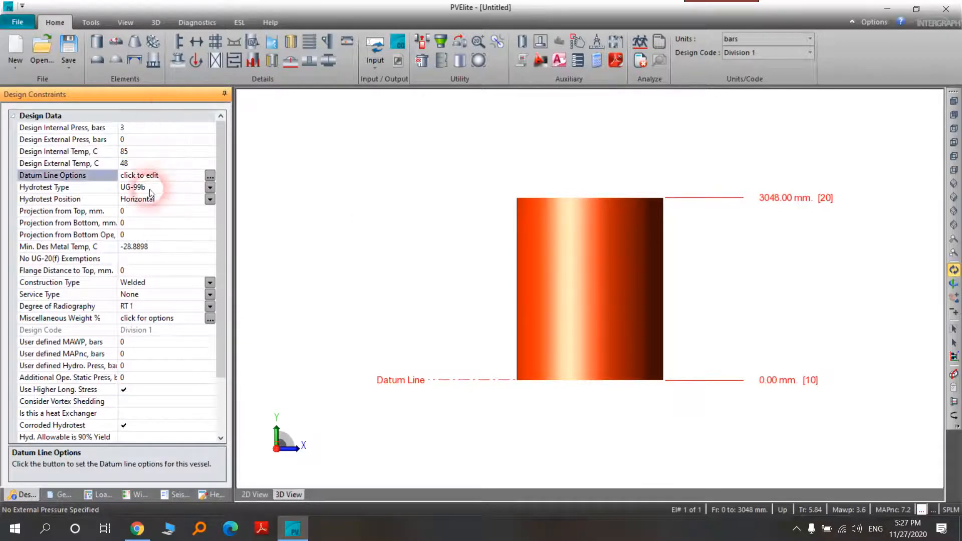
left_click(67, 187)
type("-5")
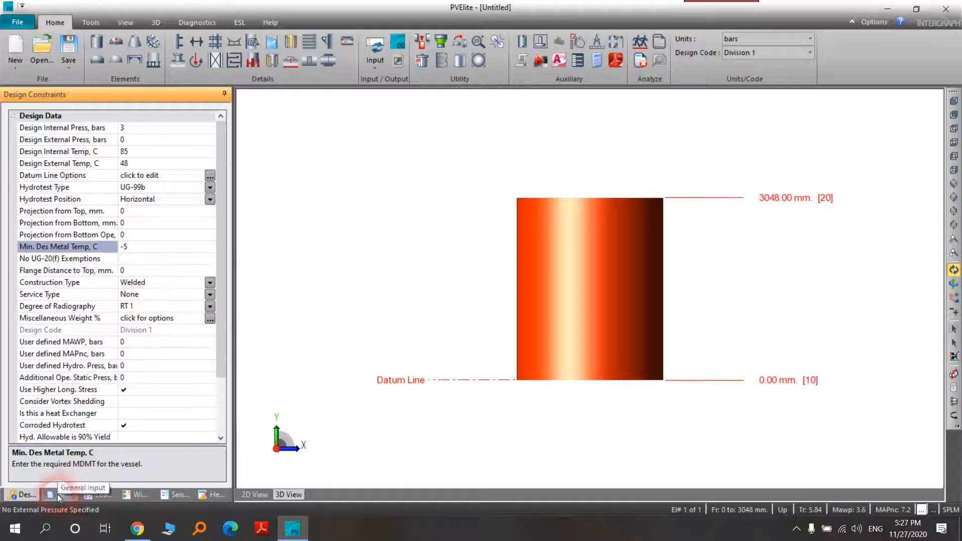
- Review the shell's general input with the new pressures and temperatures, then the load cases
left_click(58, 494)
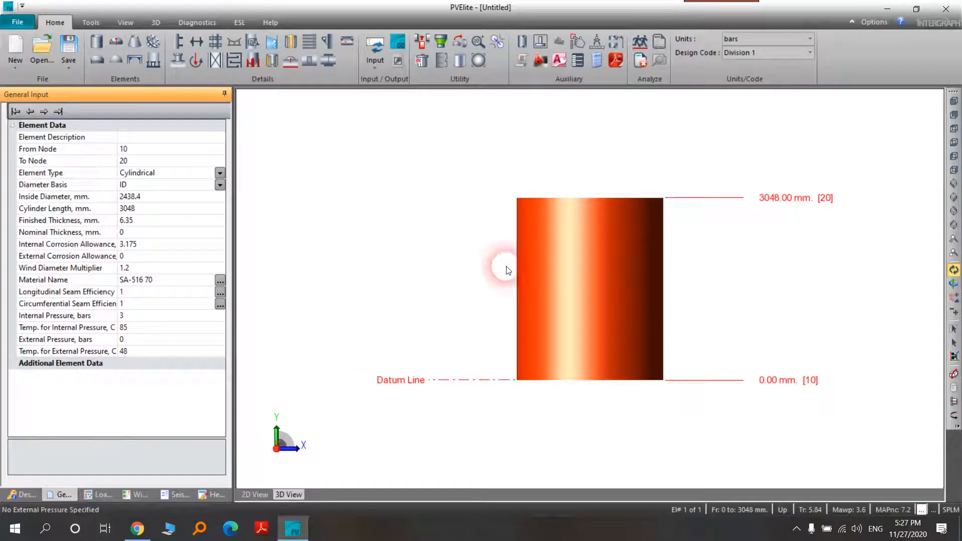
mouse_move(657, 159)
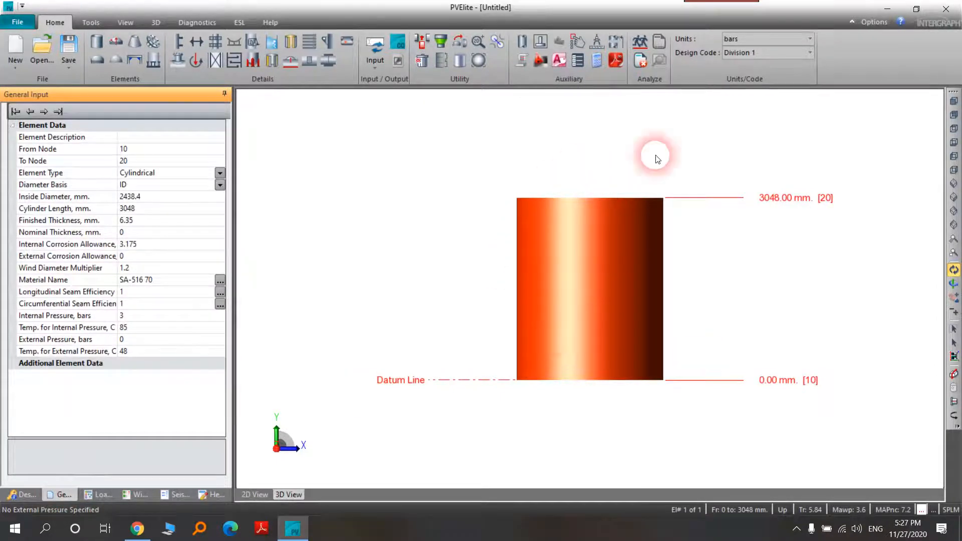
mouse_move(610, 305)
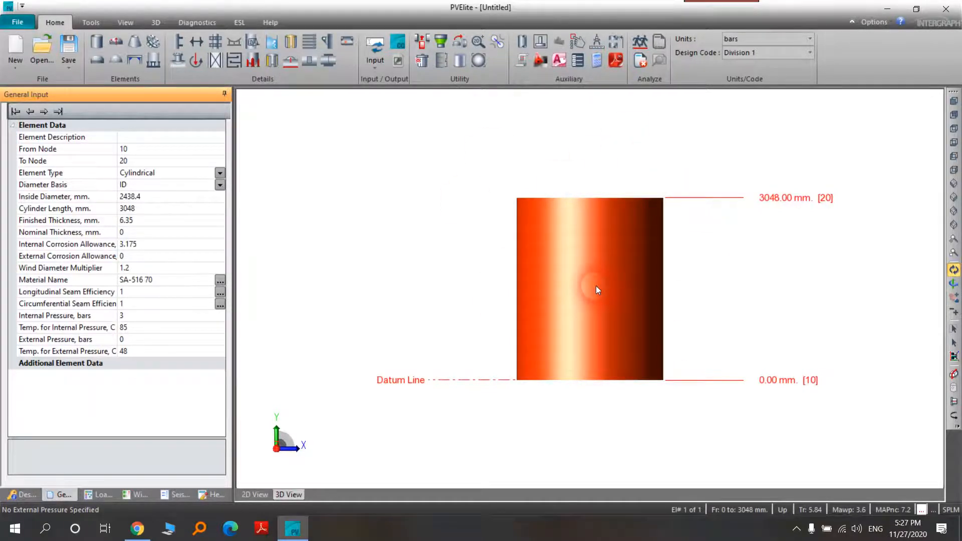
left_click(100, 494)
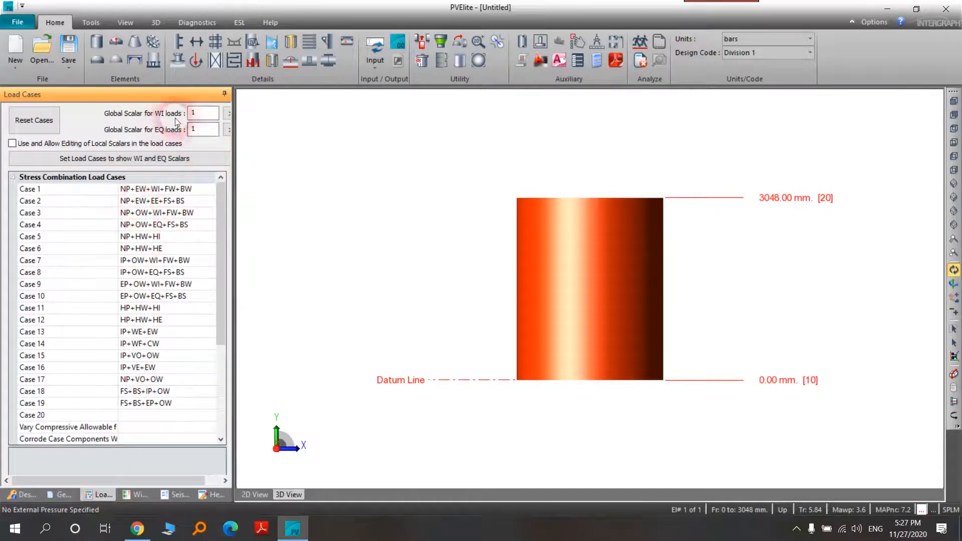
- Look through the load cases, the ASCE-93 wind data and the UBC 1994 Zone 0 seismic data
scroll("down", 3)
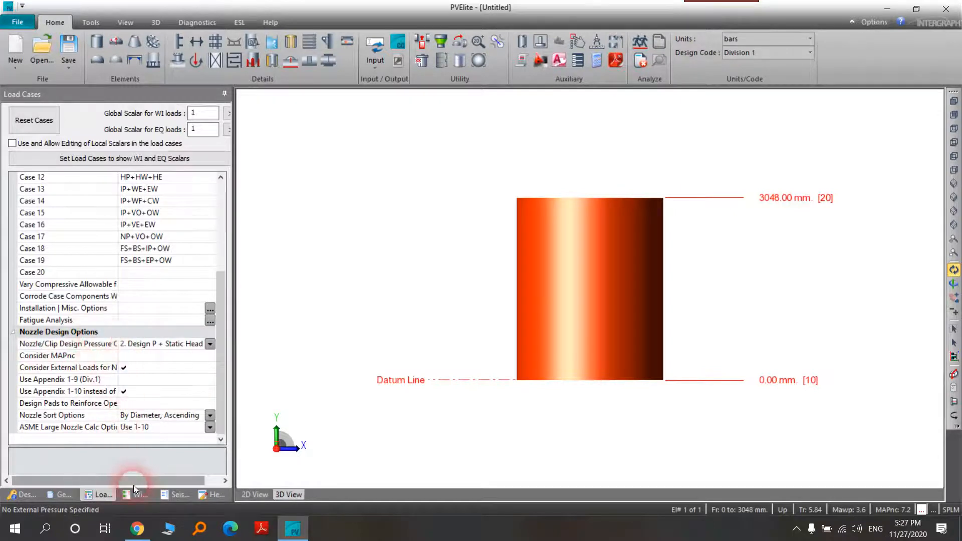
left_click(137, 494)
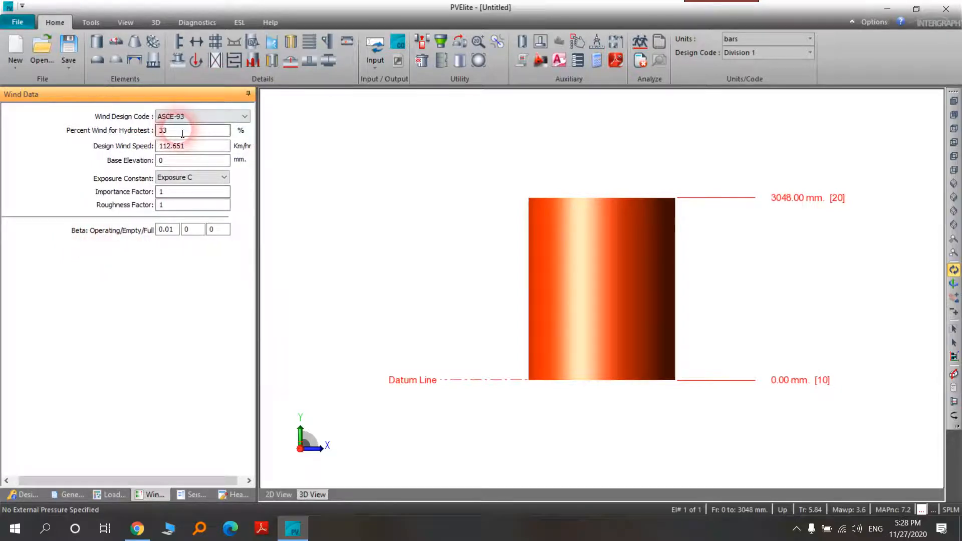
left_click(196, 494)
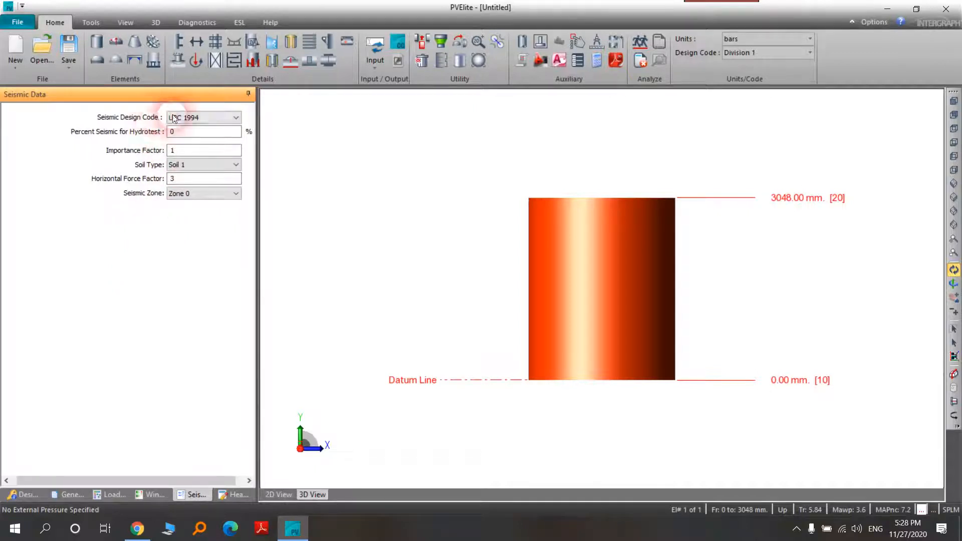
left_click(202, 117)
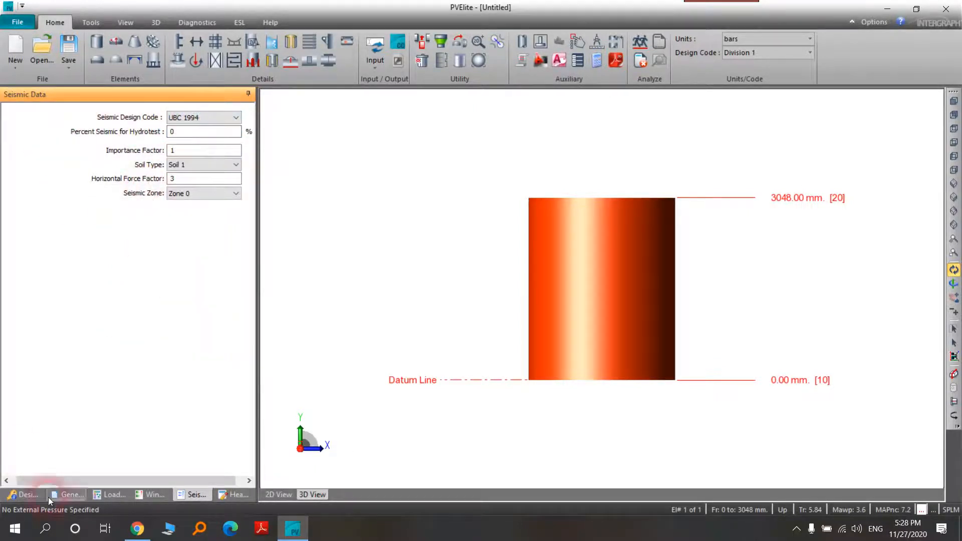
- Give the shell a 2000 mm cylinder length and a 10 mm finished thickness in General Input
left_click(70, 494)
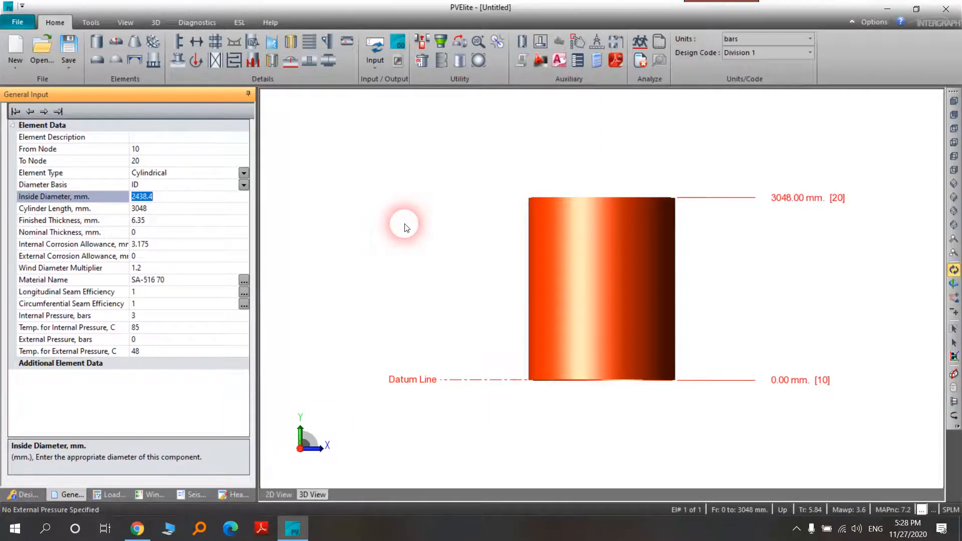
type("3000")
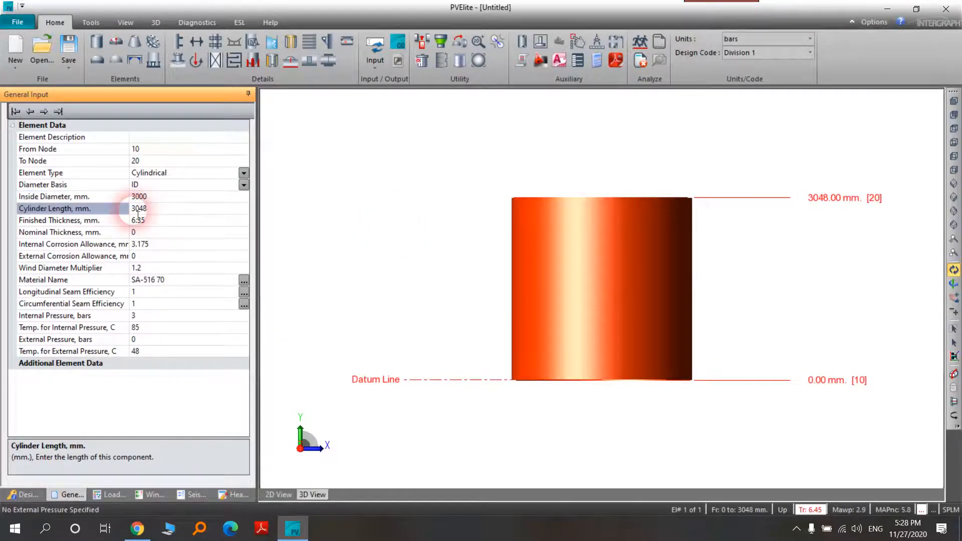
type("1")
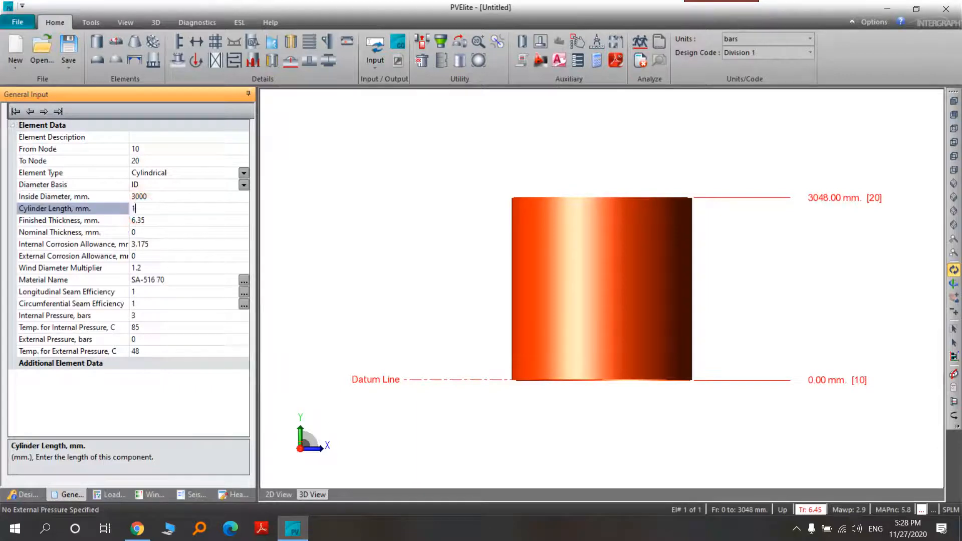
type("000")
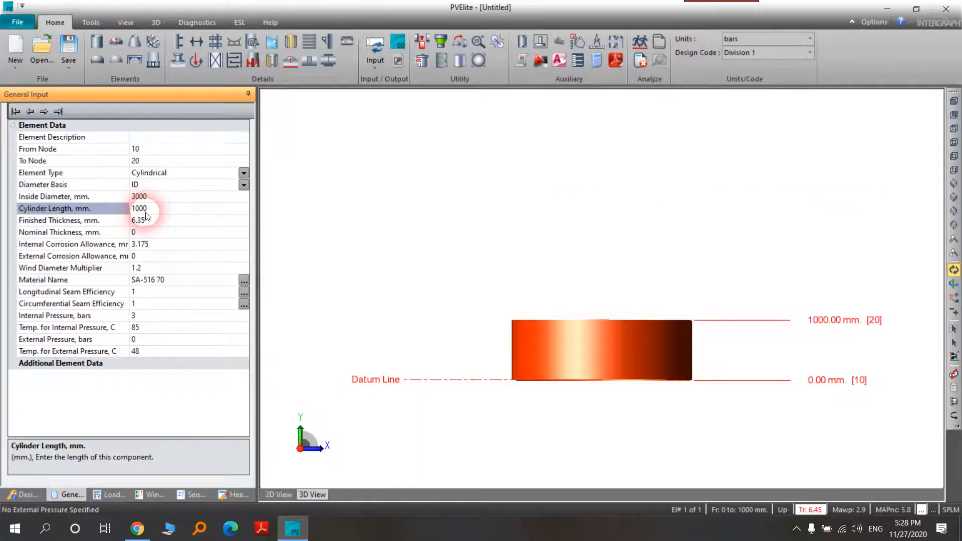
type("200")
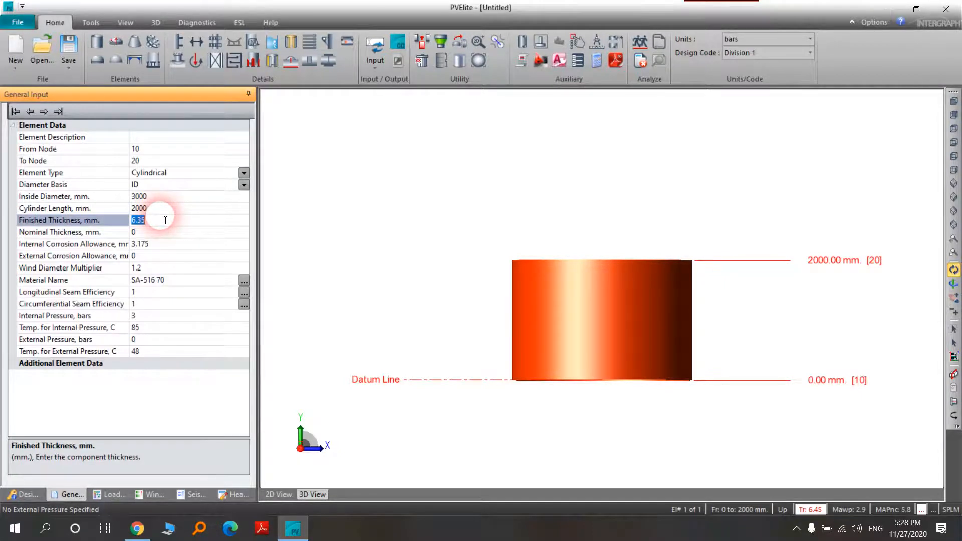
type("10")
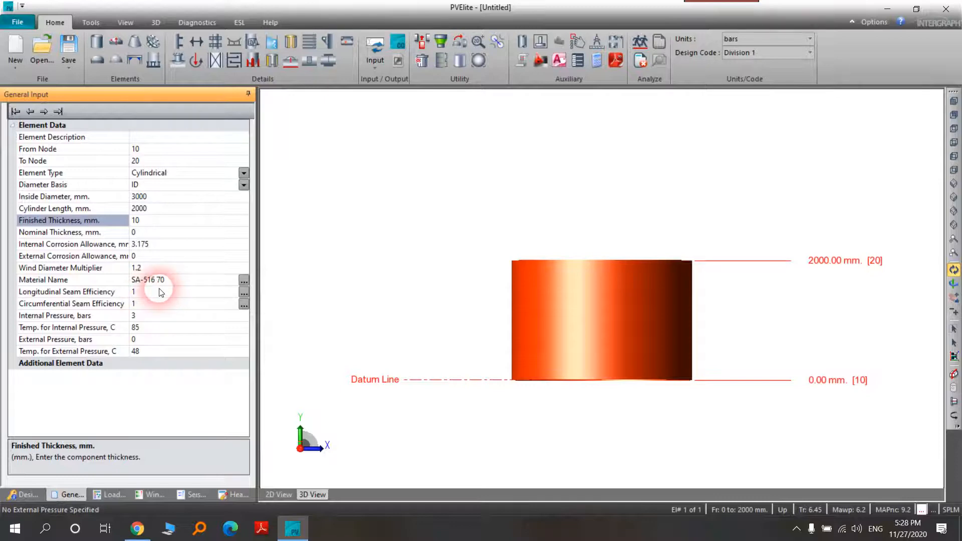
mouse_move(224, 286)
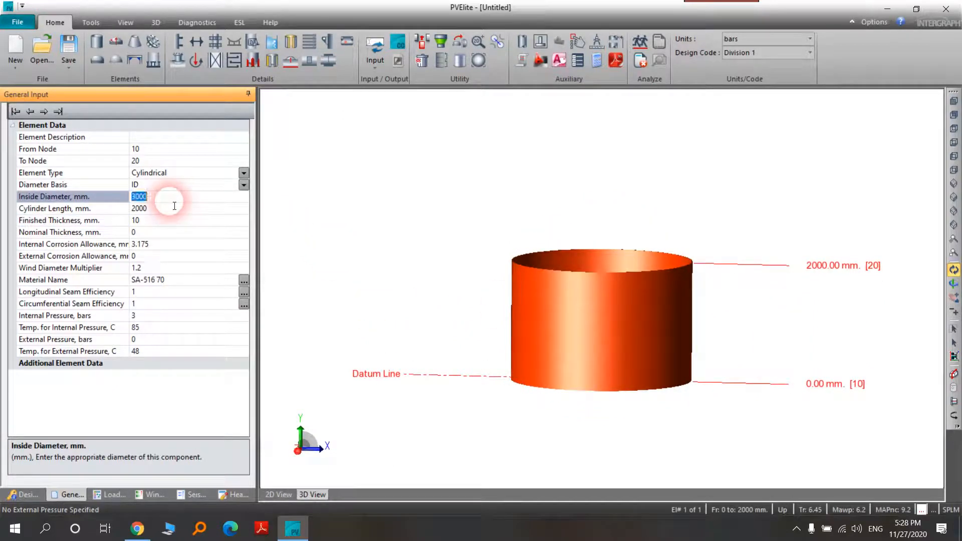
- Change the shell's inside diameter to 1200 mm
type("4000")
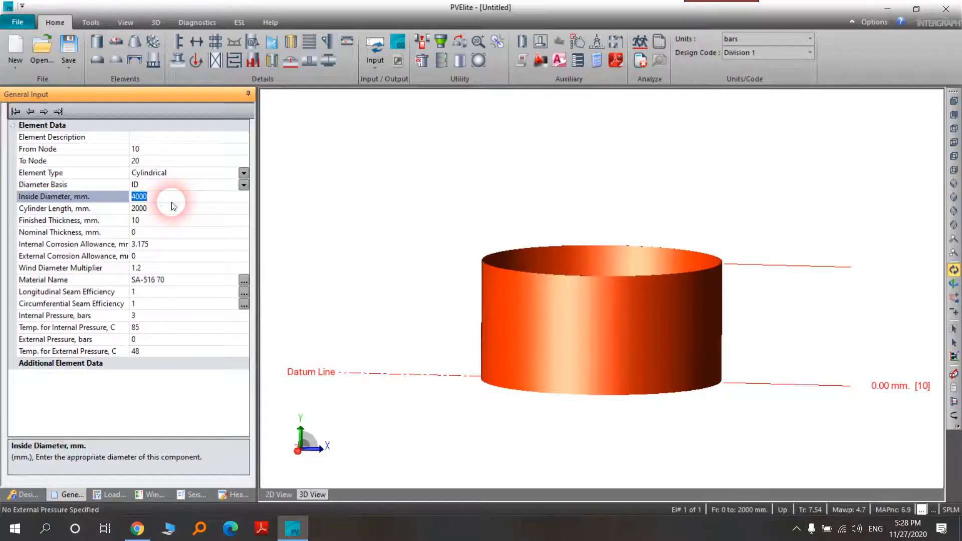
type("200")
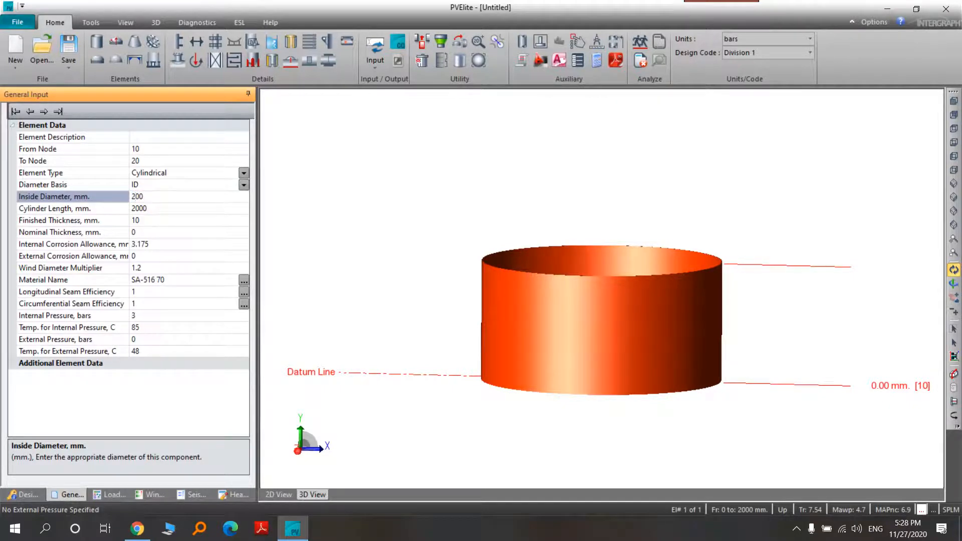
left_click(184, 197)
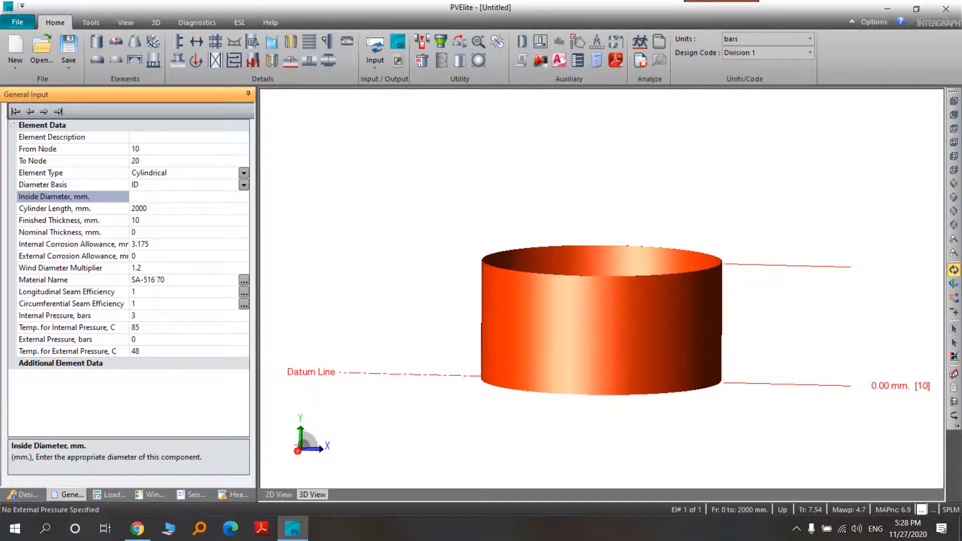
type("1")
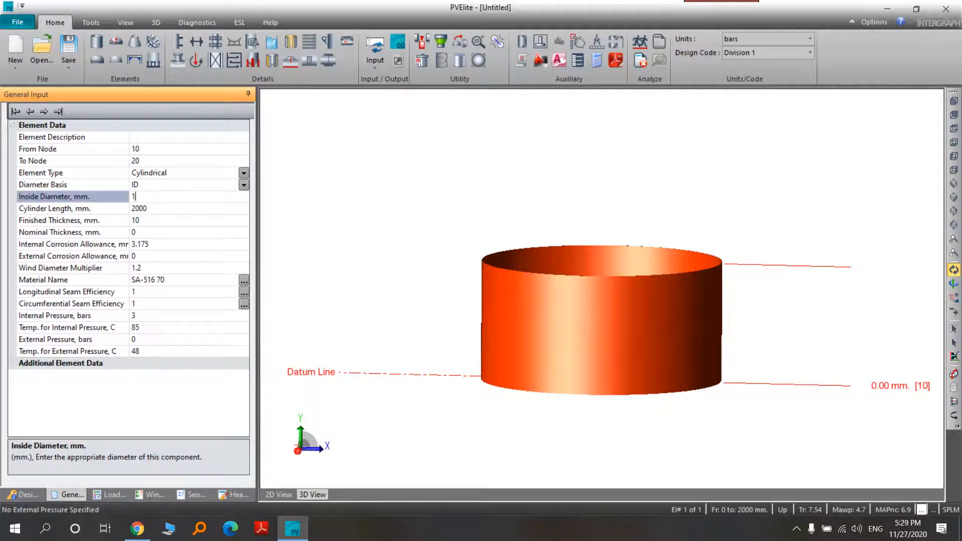
type("200")
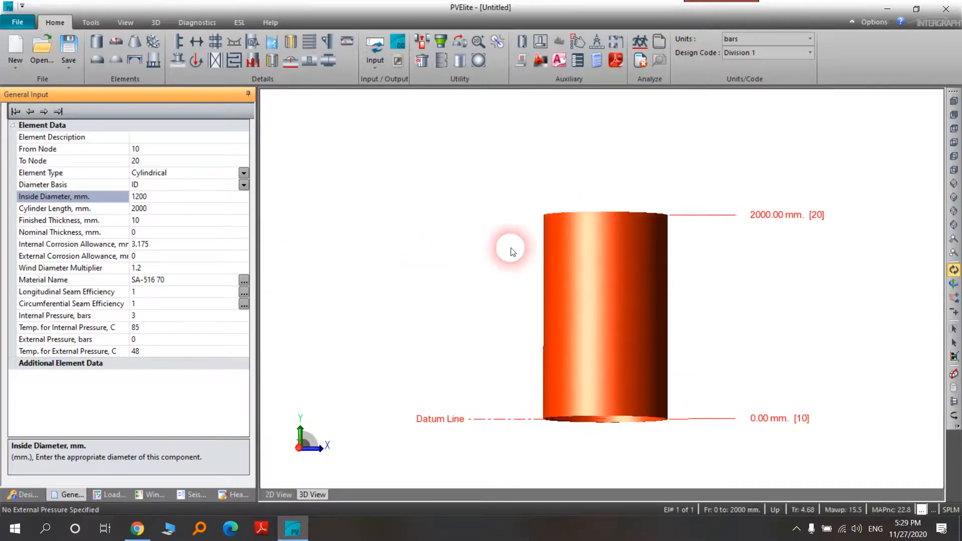
mouse_move(543, 239)
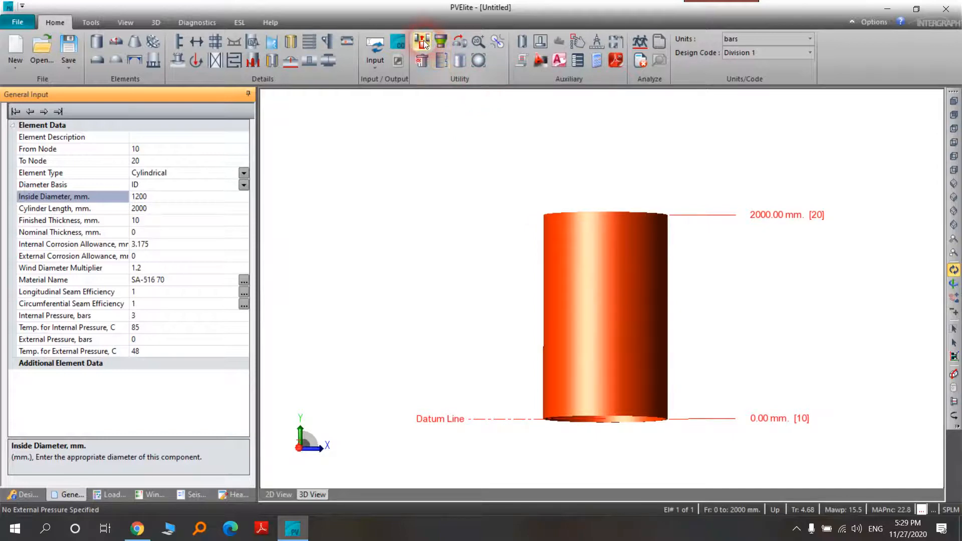
- Insert an elliptical head before the shell via Insert Element, 1200 mm ID, head factor 2
left_click(422, 42)
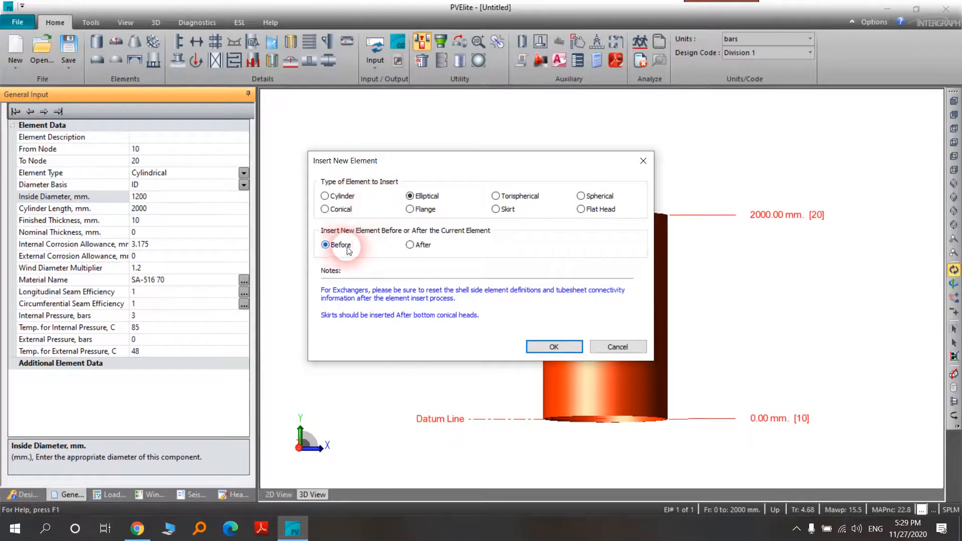
mouse_move(745, 439)
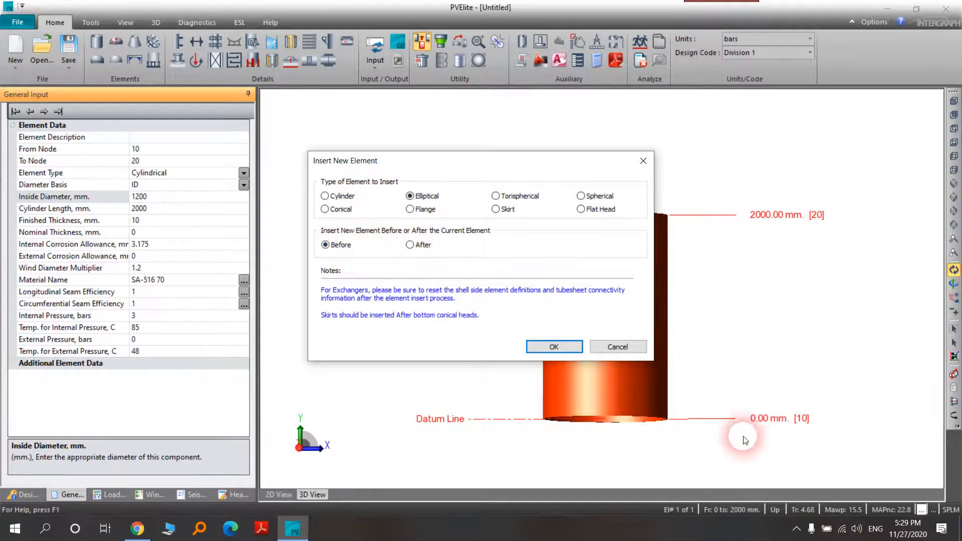
mouse_move(477, 422)
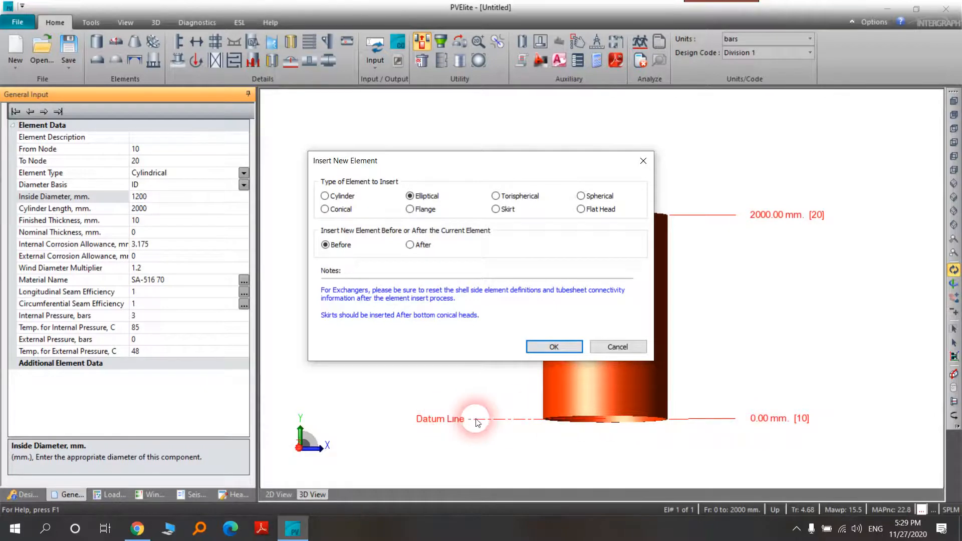
mouse_move(451, 223)
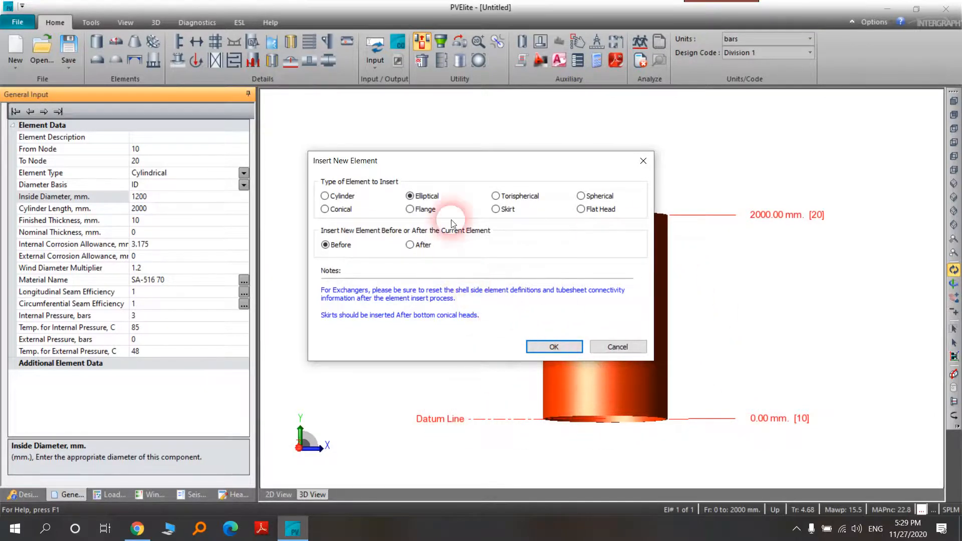
mouse_move(430, 178)
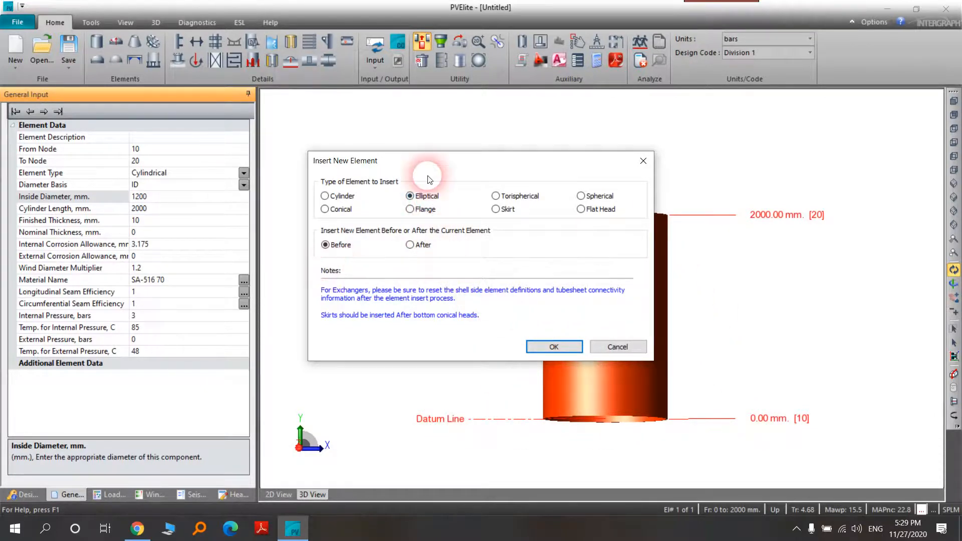
left_click(553, 347)
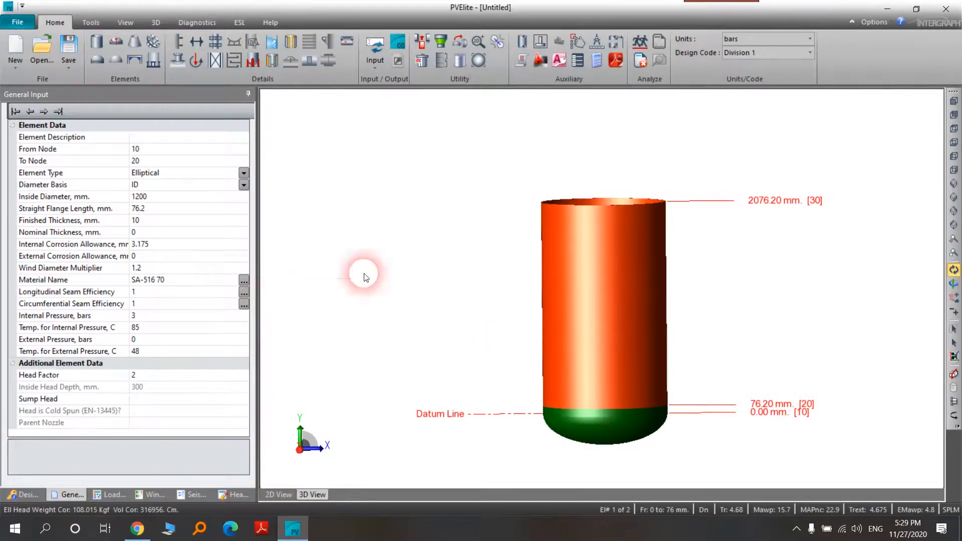
- View the vessel in 2D and 3D, then set the head's internal corrosion allowance to 3
left_click(276, 494)
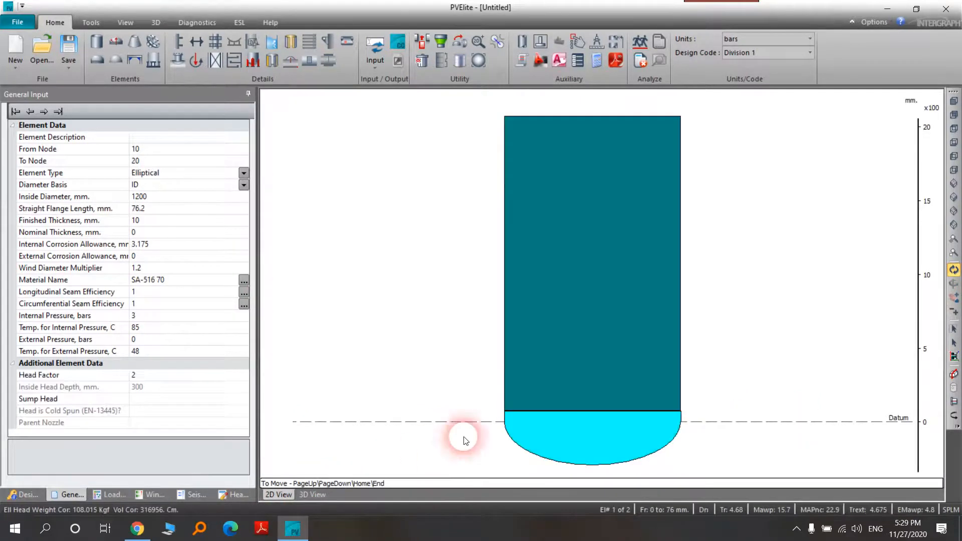
left_click(311, 494)
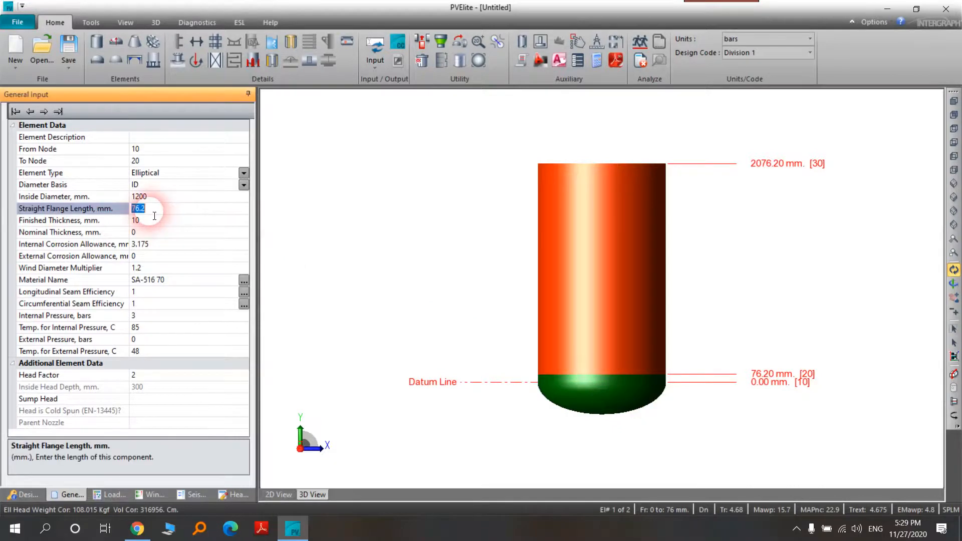
left_click(138, 197)
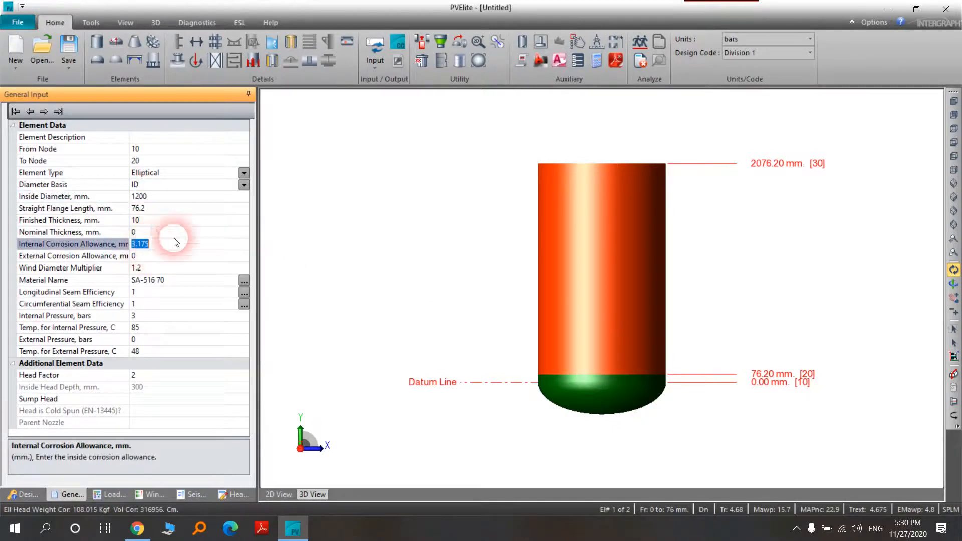
type("3")
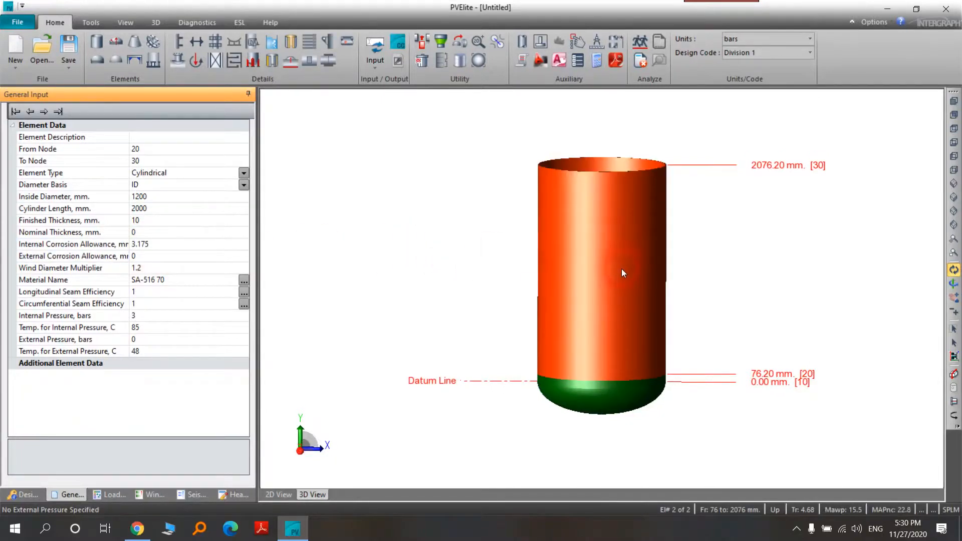
- Insert an elliptical head after the cylindrical shell, capping the vessel top at node 40
left_click(278, 495)
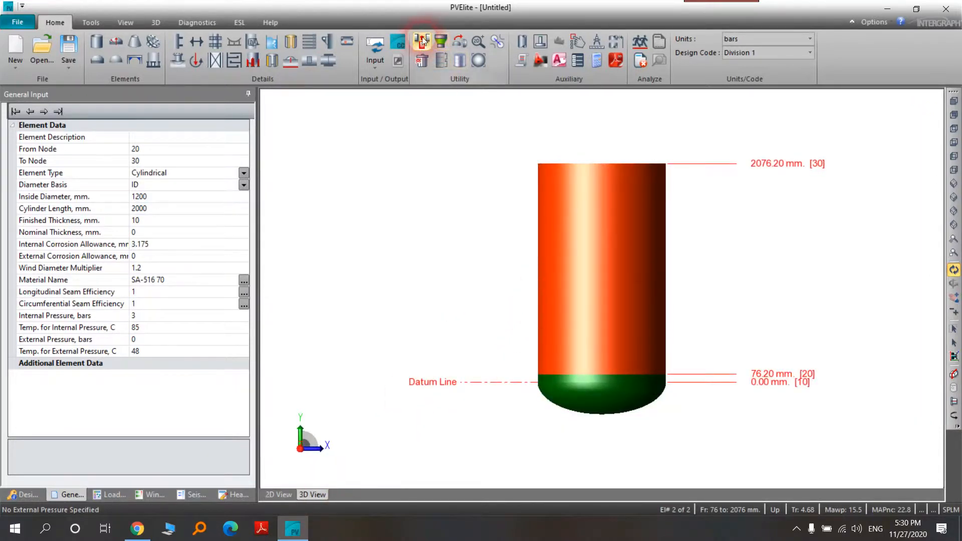
left_click(422, 40)
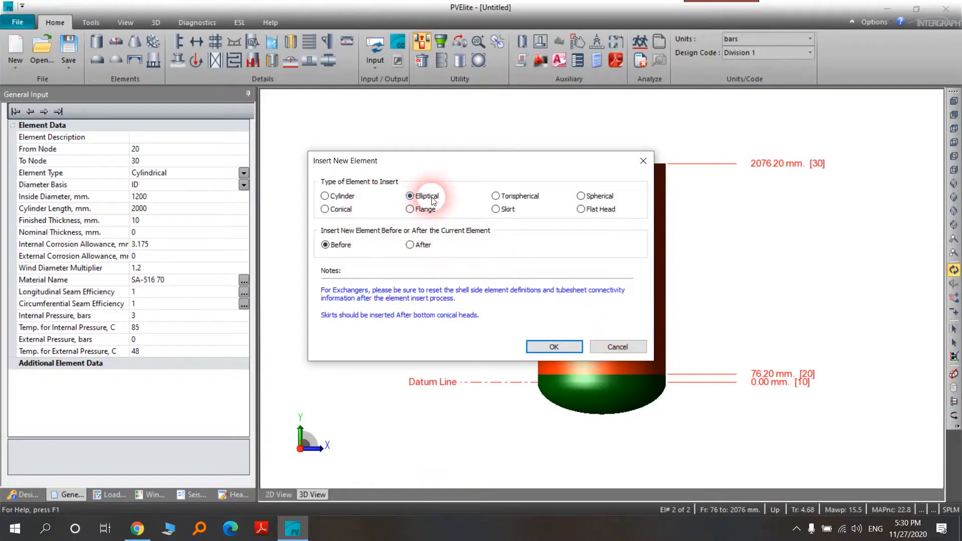
left_click(410, 245)
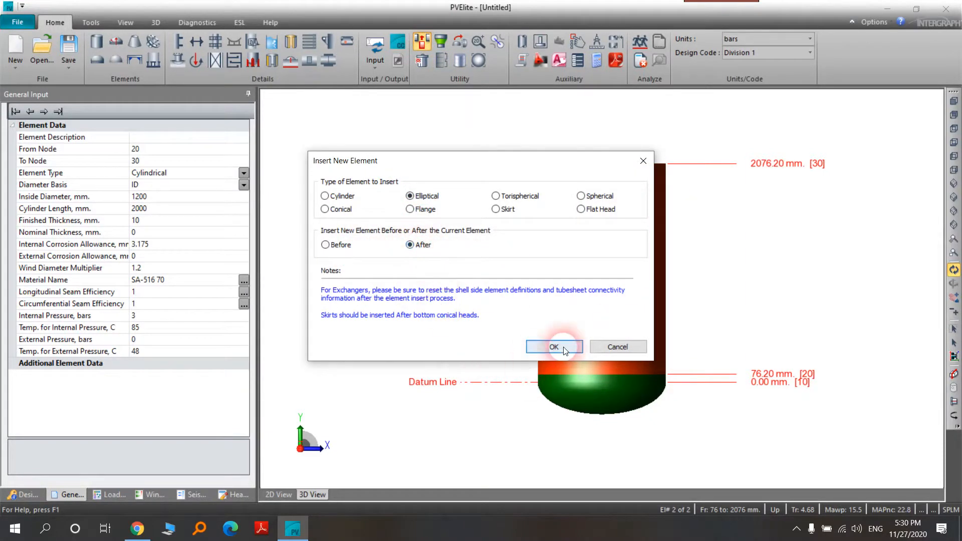
left_click(554, 347)
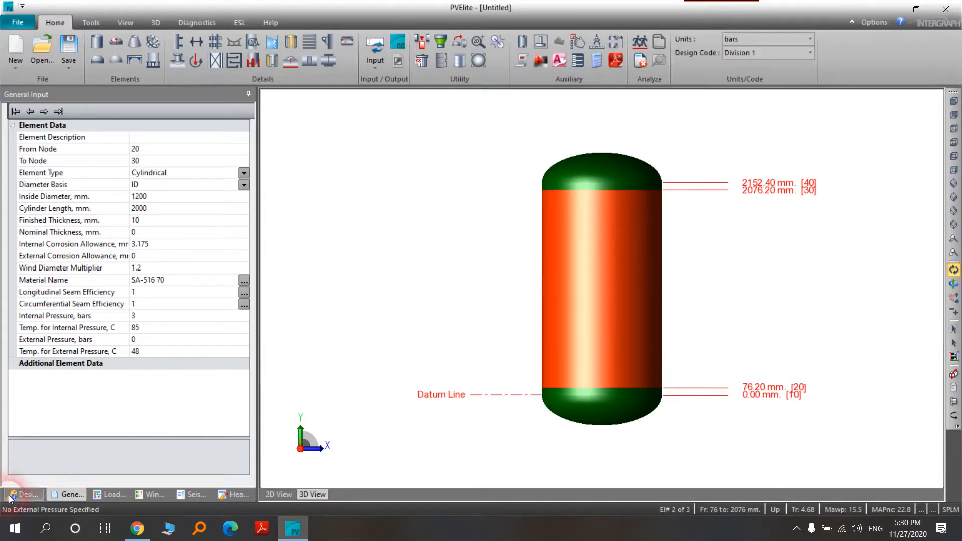
- Show the design constraints: 3 bars, 85 °C and -5 °C for the vessel
left_click(26, 494)
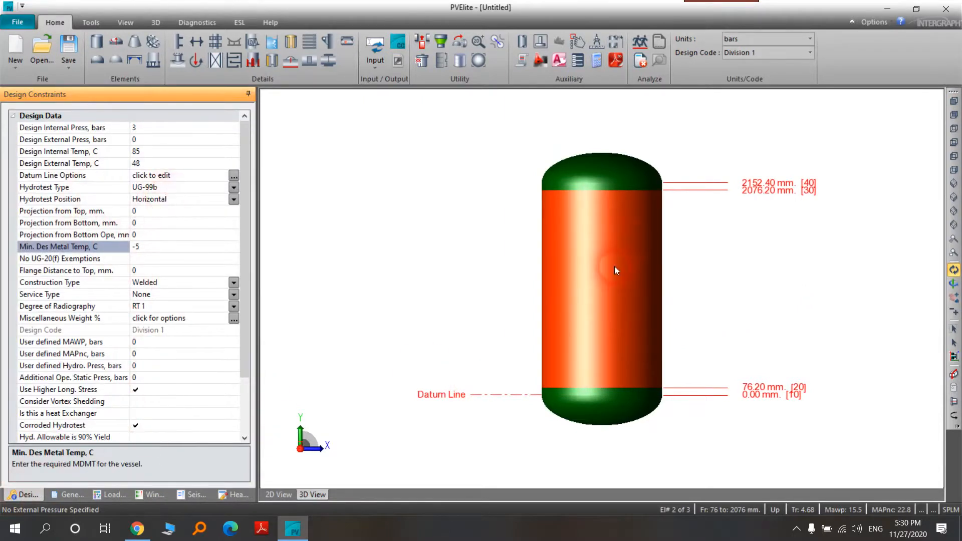
mouse_move(604, 139)
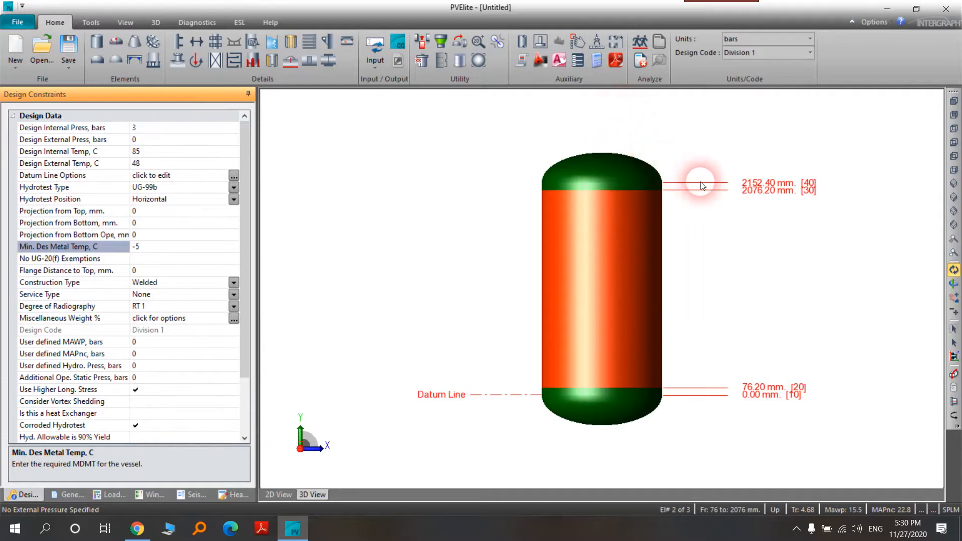
mouse_move(488, 178)
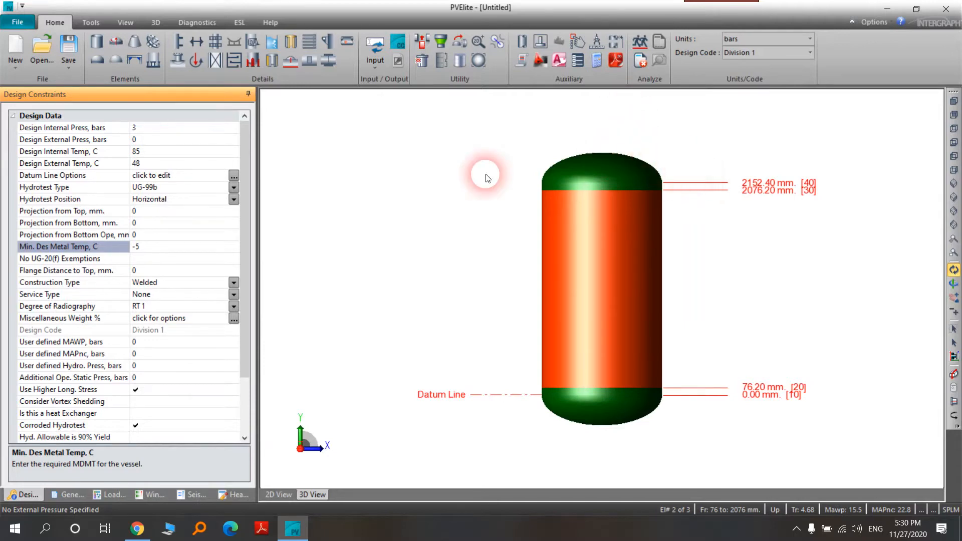
mouse_move(640, 41)
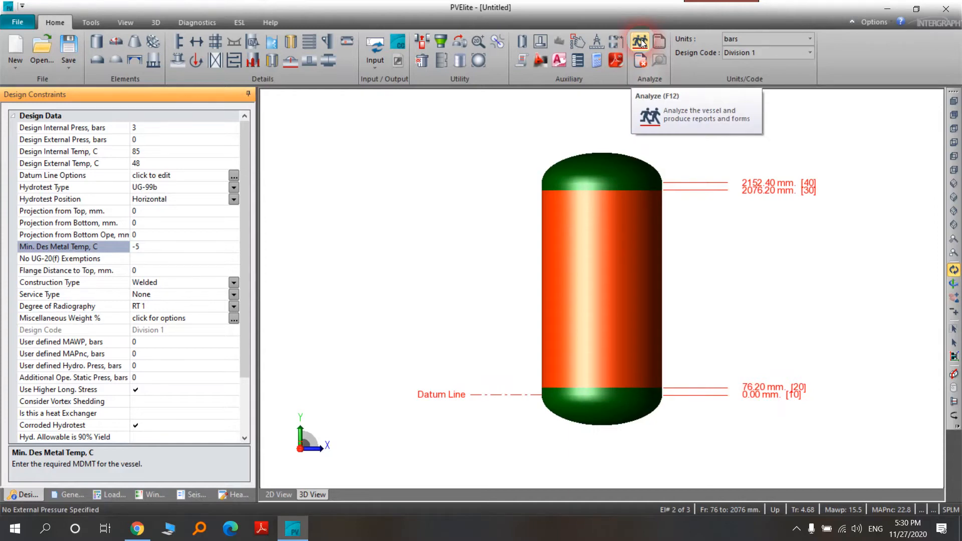
mouse_move(312, 111)
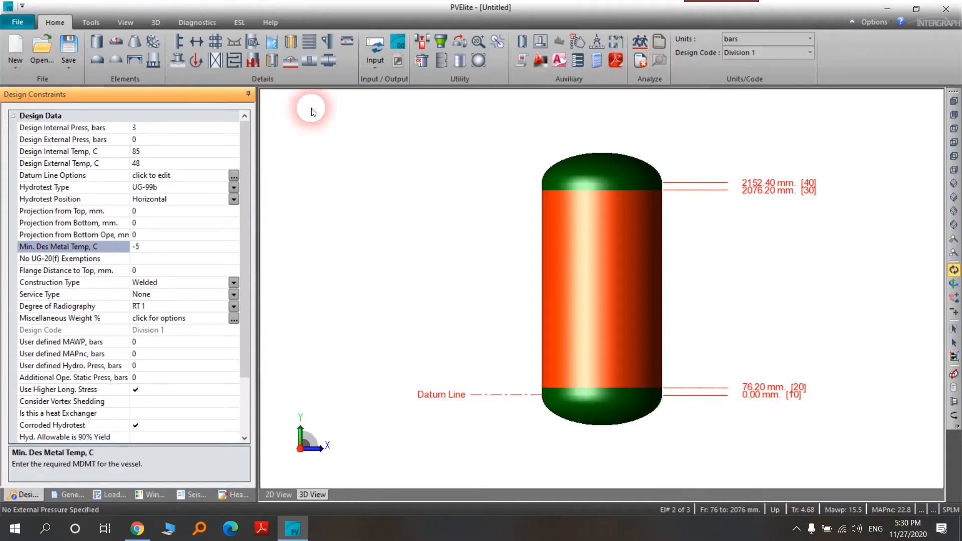
mouse_move(376, 29)
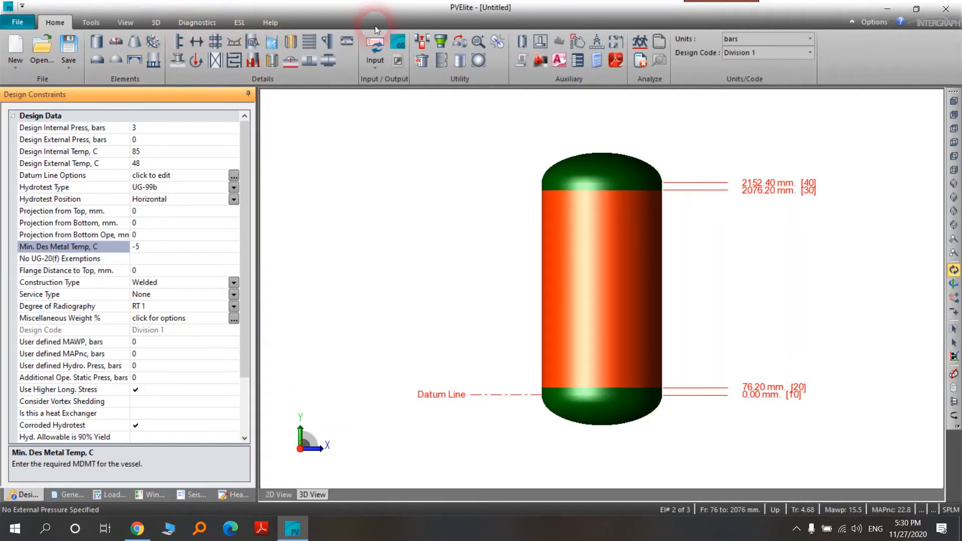
mouse_move(667, 284)
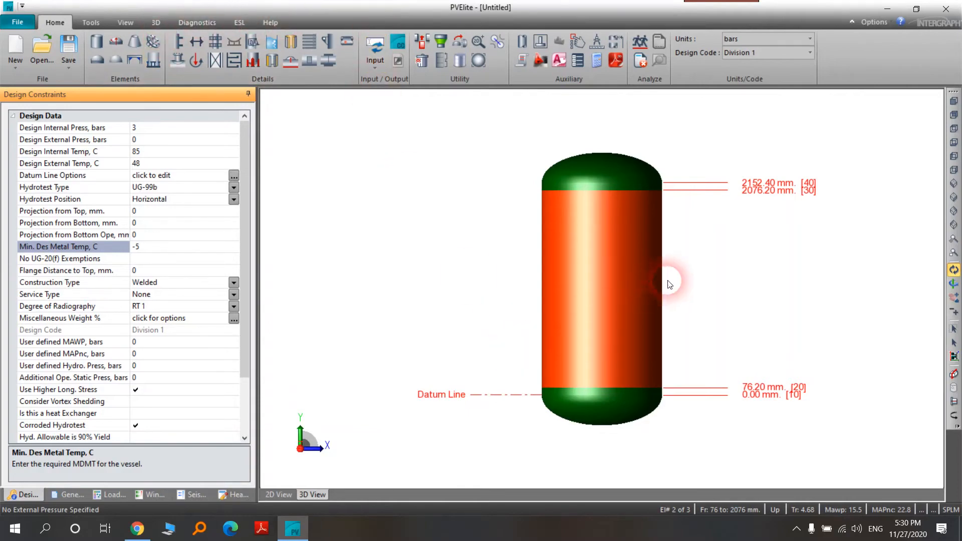